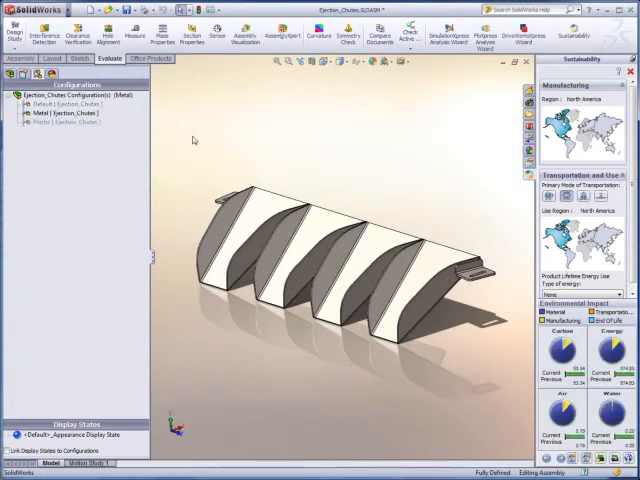
mouse_move(292, 162)
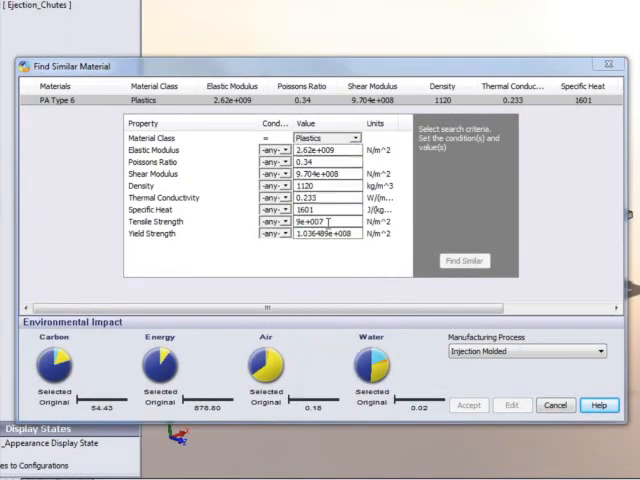
- Run Find Similar to list plastics matching the chosen property conditions against PA Type 6
click(276, 186)
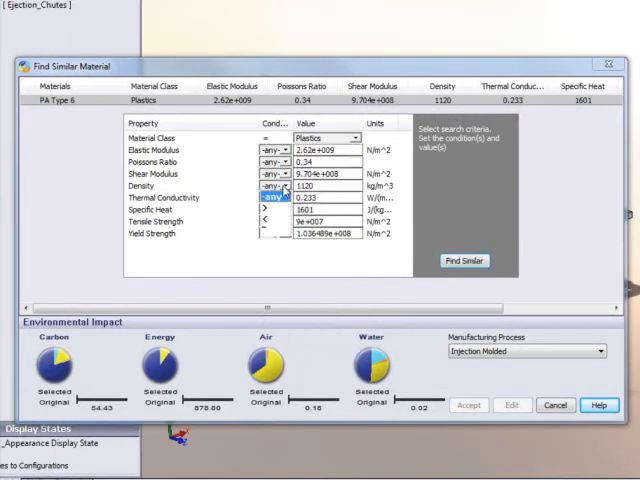
click(464, 260)
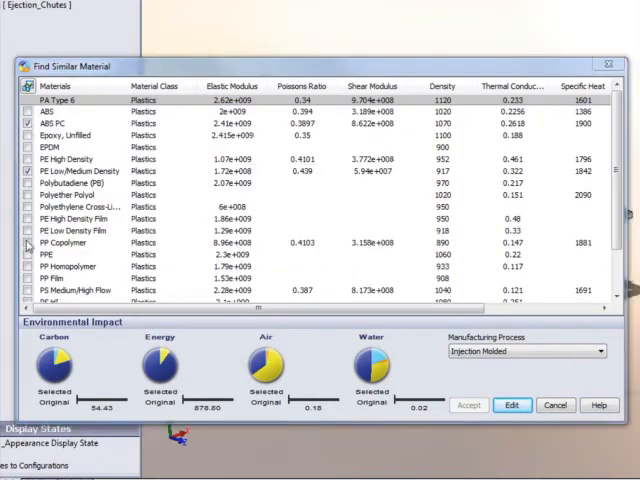
- Show only the checked plastics and select one row to compare its impact dials with PA Type 6
click(18, 88)
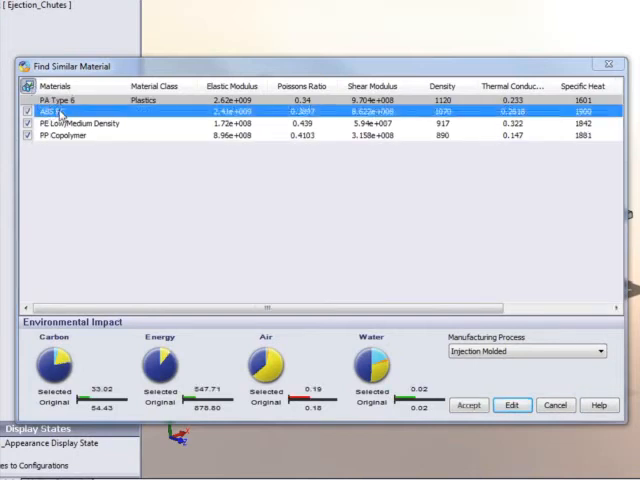
click(76, 122)
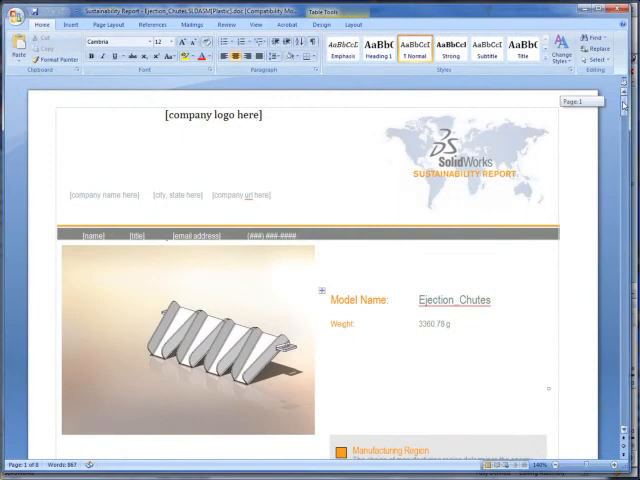
- Scroll the report past the Environmental Impact pie charts to the component contribution tables
scroll(down, 3)
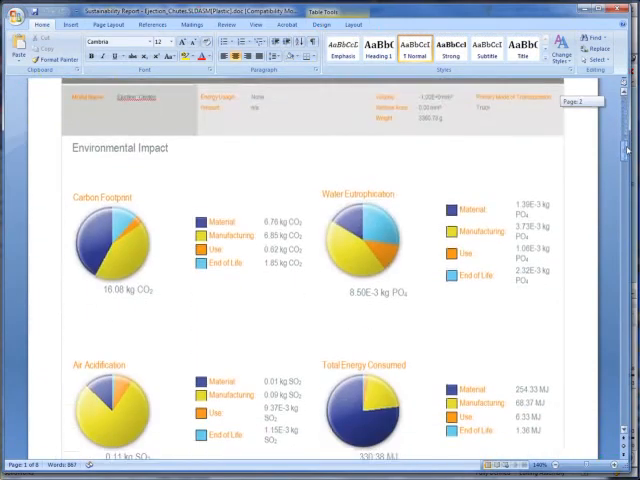
scroll(down, 3)
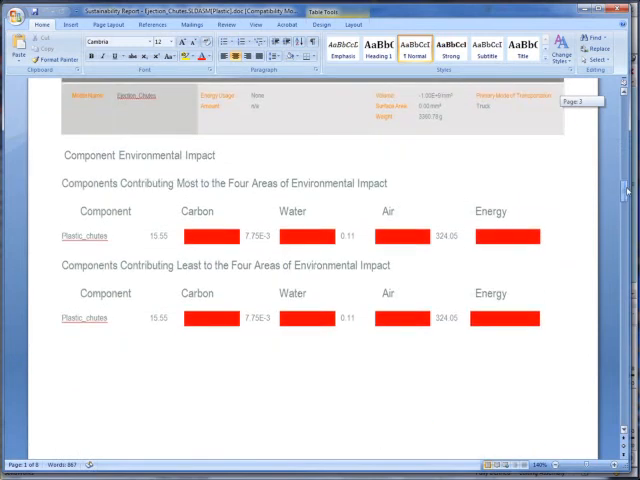
scroll(down, 3)
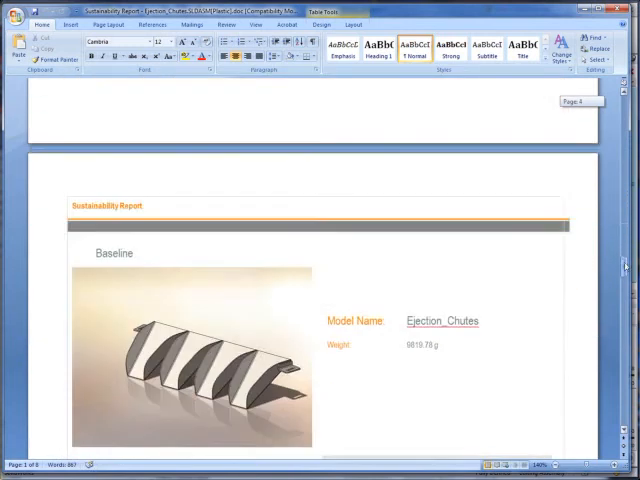
- Scroll through the Baseline page to the original-versus-new design impact comparison charts
scroll(down, 3)
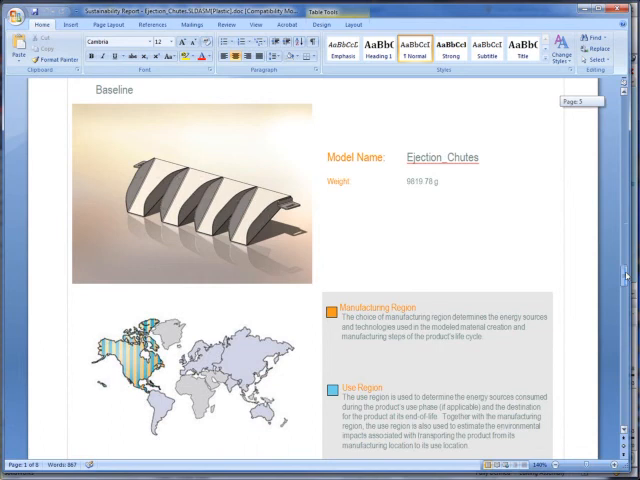
scroll(down, 3)
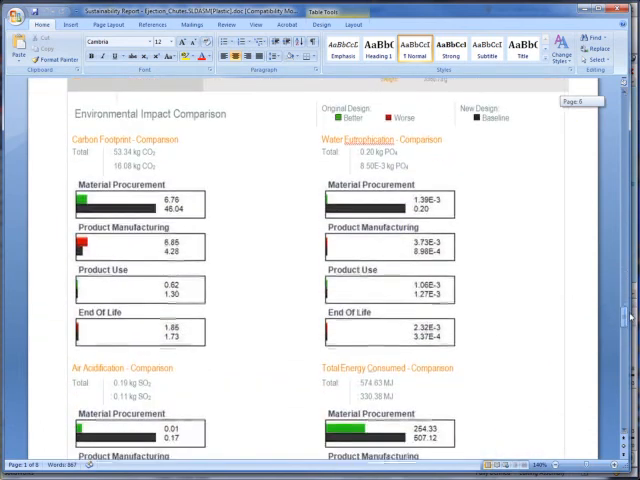